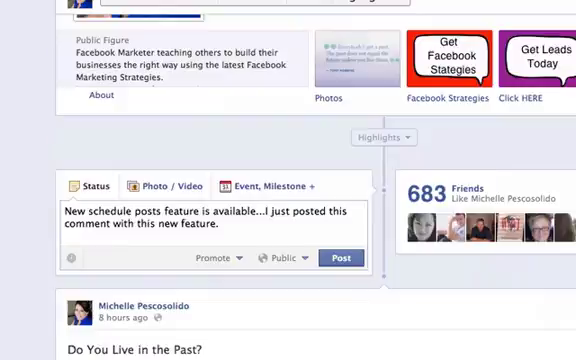
# - Schedule the status draft for June 2012 and bring up the day picker
pyautogui.scroll(-3)
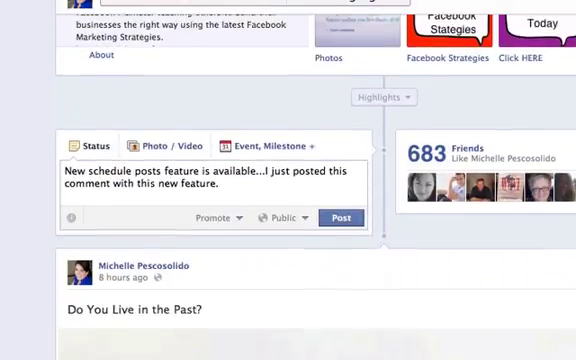
pyautogui.scroll(-3)
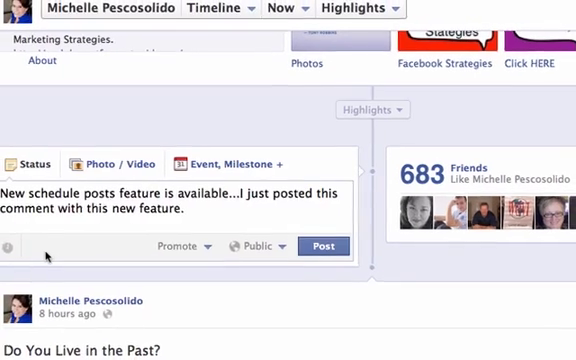
pyautogui.scroll(3)
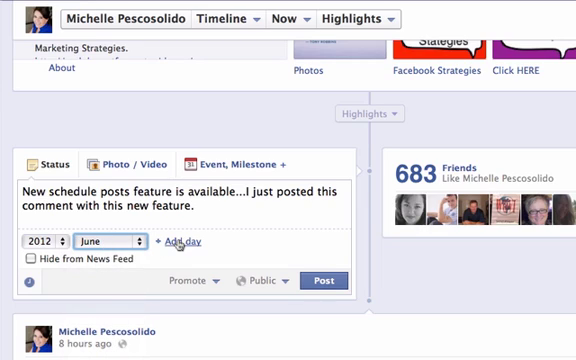
pyautogui.click(188, 244)
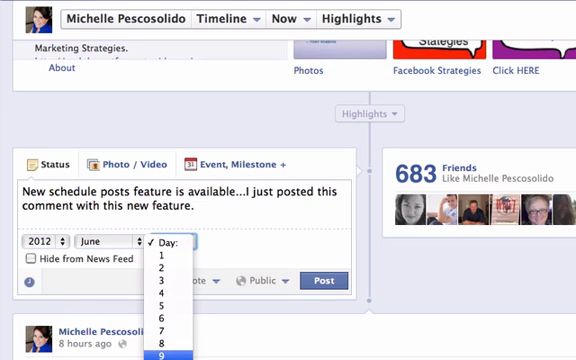